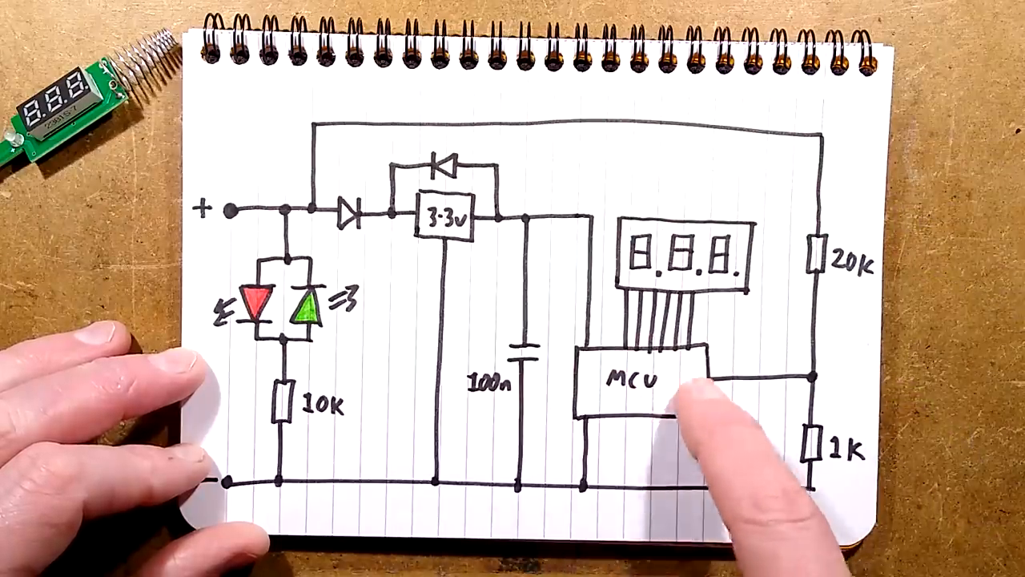
mouse_move(657, 432)
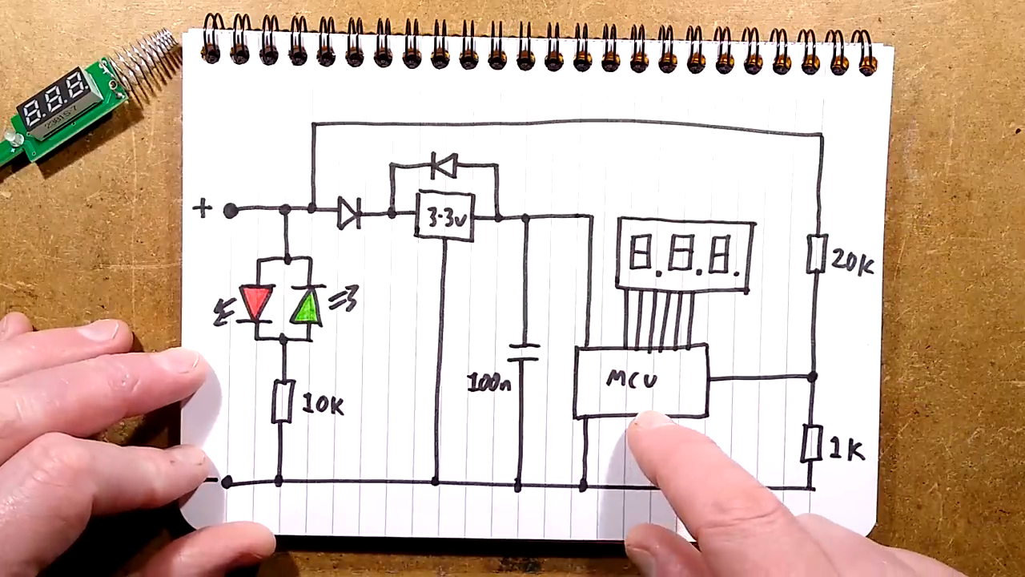